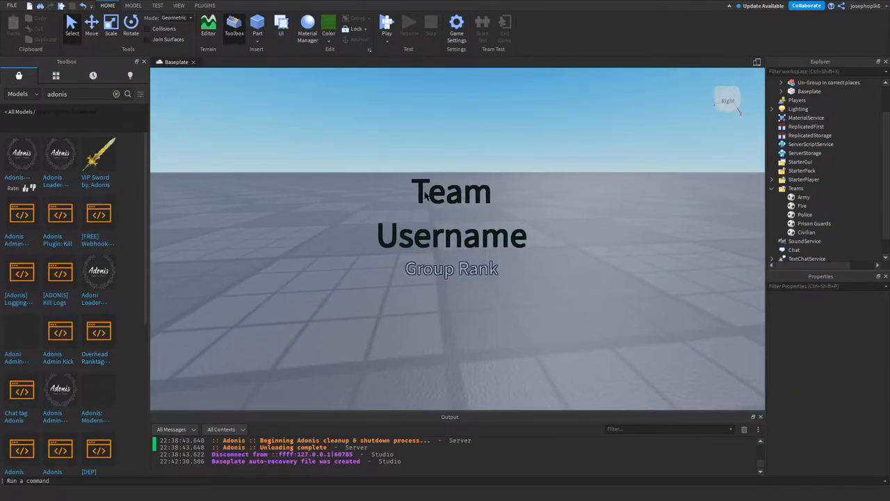
mouse_move(550, 278)
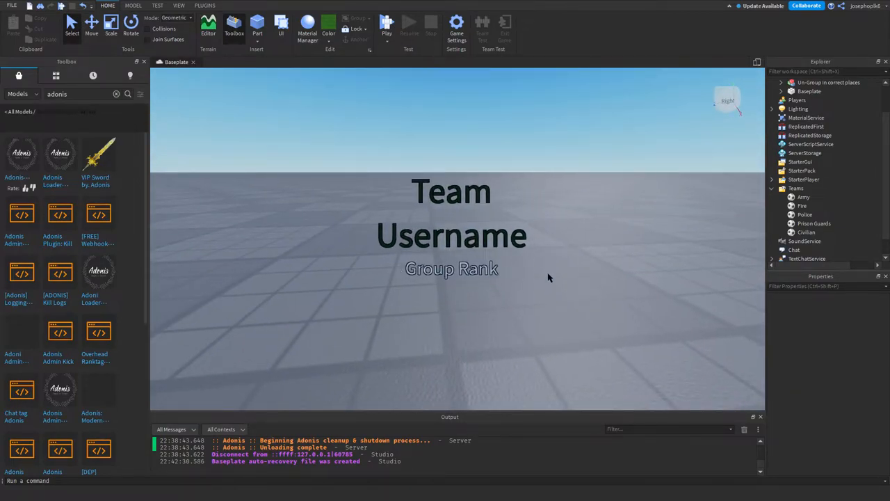
mouse_move(556, 260)
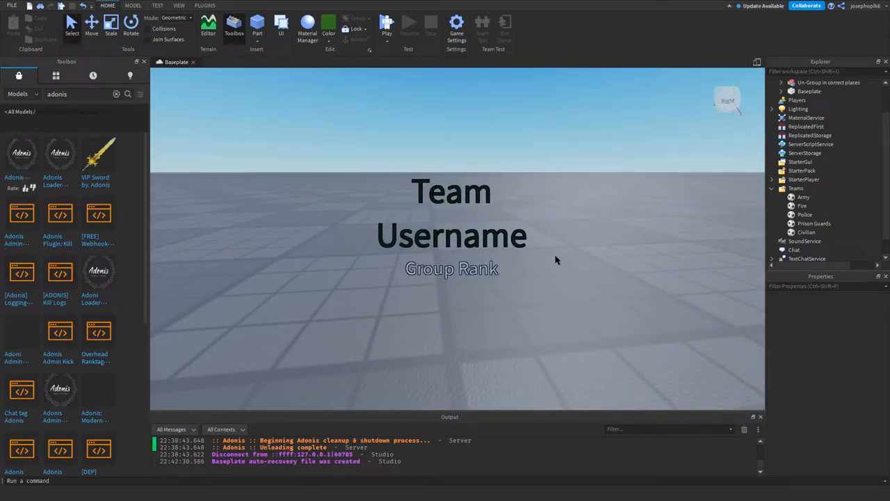
mouse_move(464, 197)
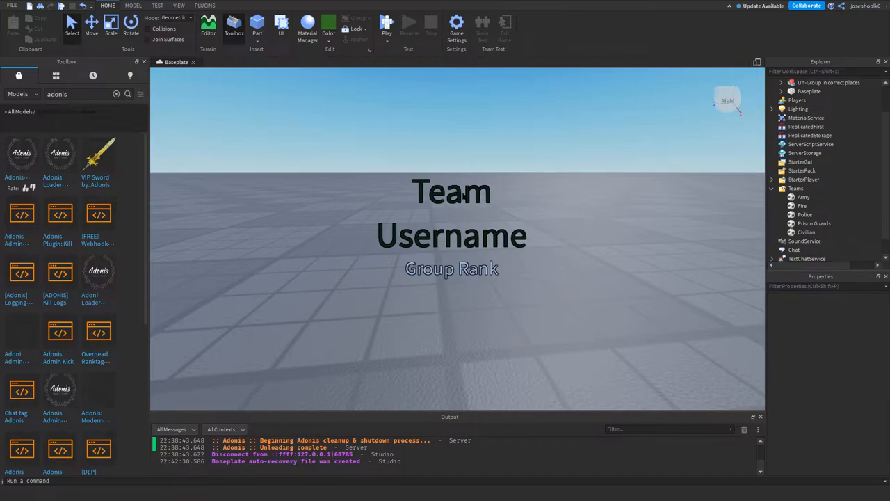
mouse_move(548, 203)
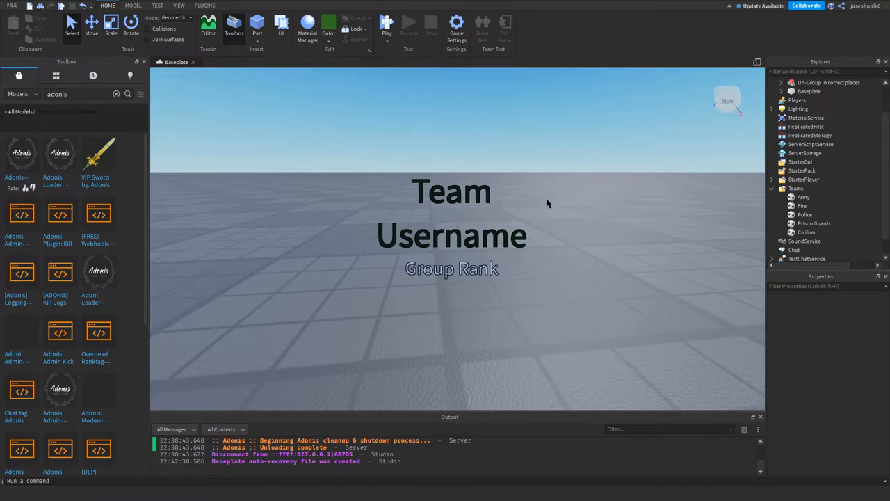
mouse_move(493, 260)
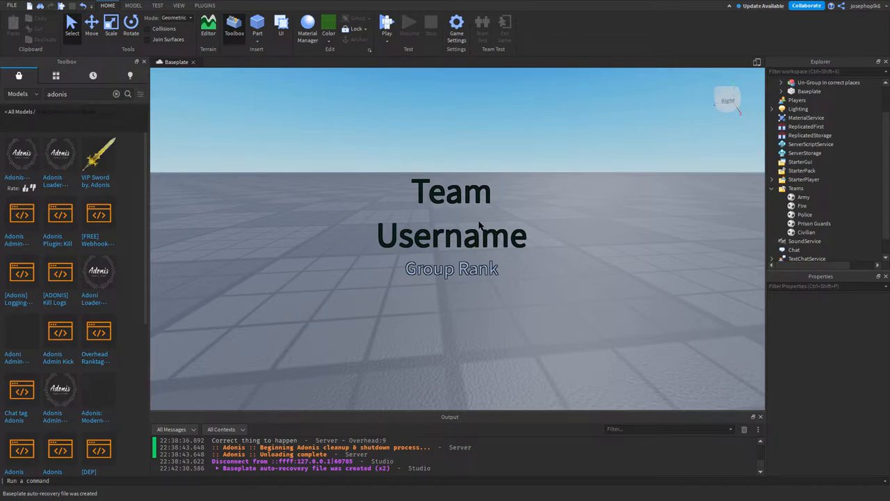
mouse_move(412, 274)
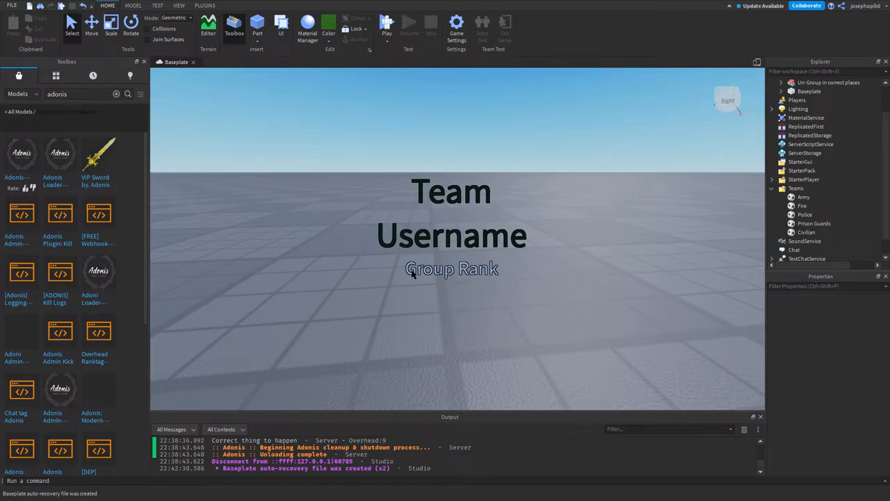
mouse_move(504, 251)
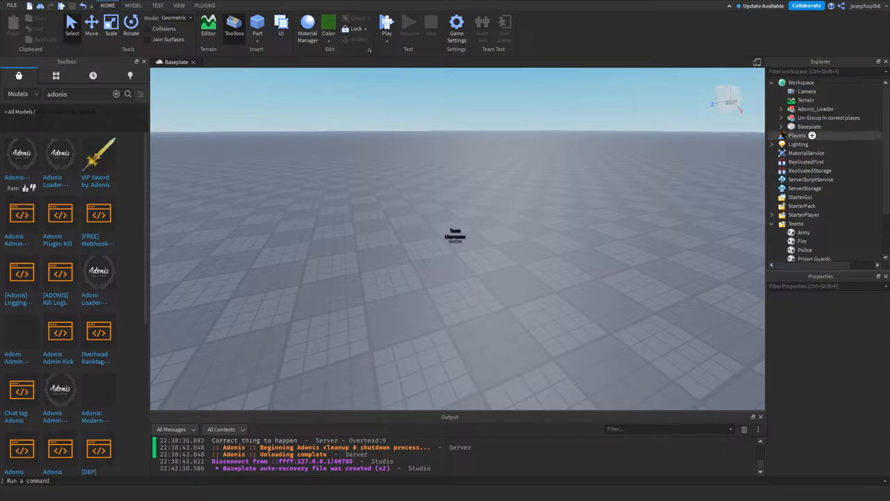
mouse_move(590, 124)
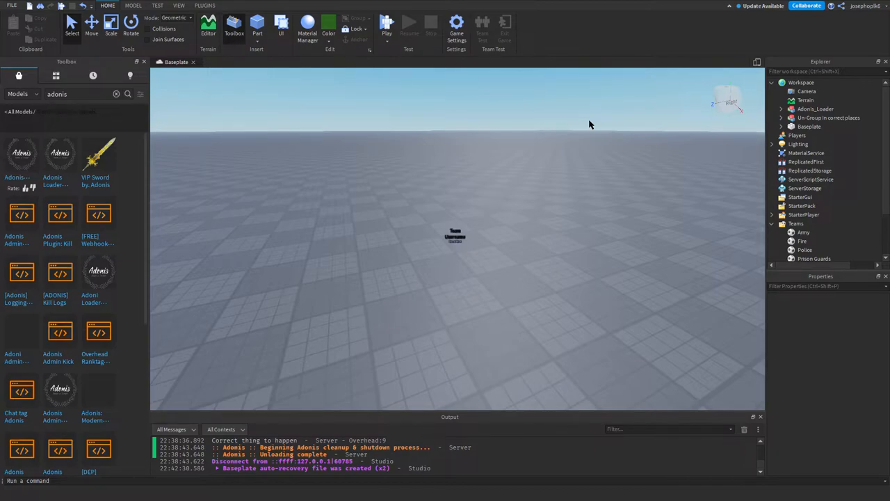
mouse_move(594, 121)
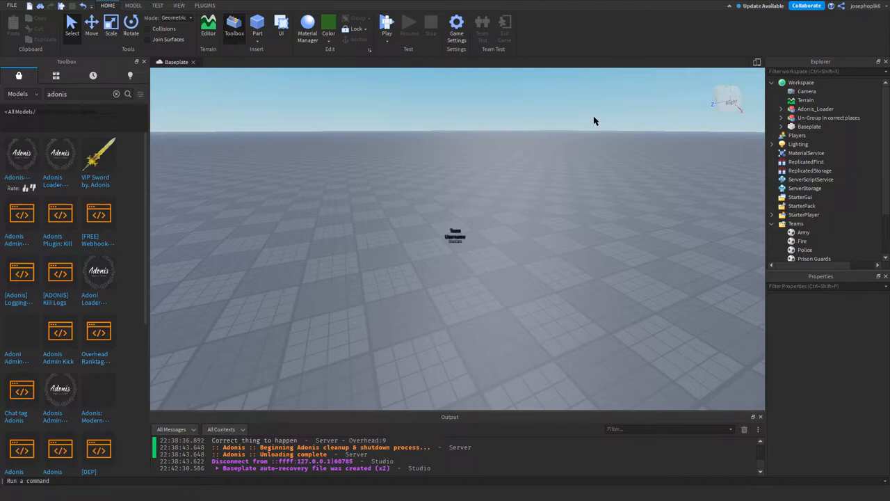
Ungroup the 'Un-Group in correct places' model and place the OverheadGui folders in ServerScriptService and ServerStorage.
left_click(829, 118)
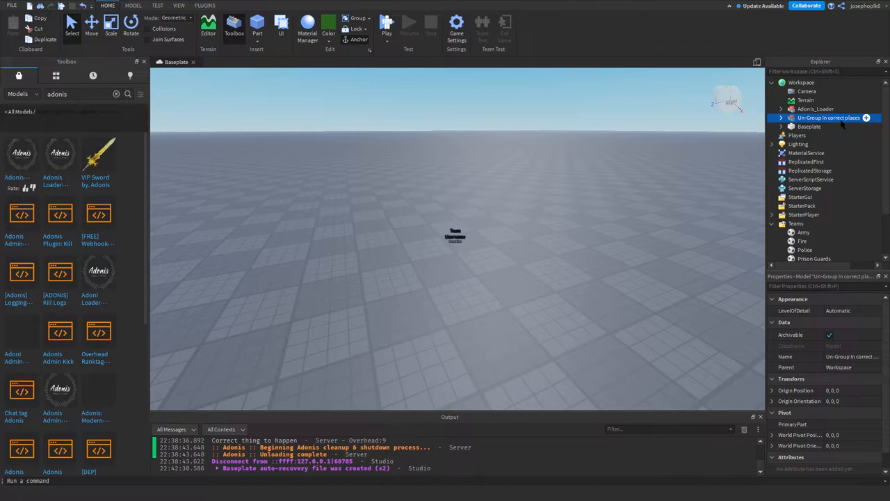
right_click(827, 117)
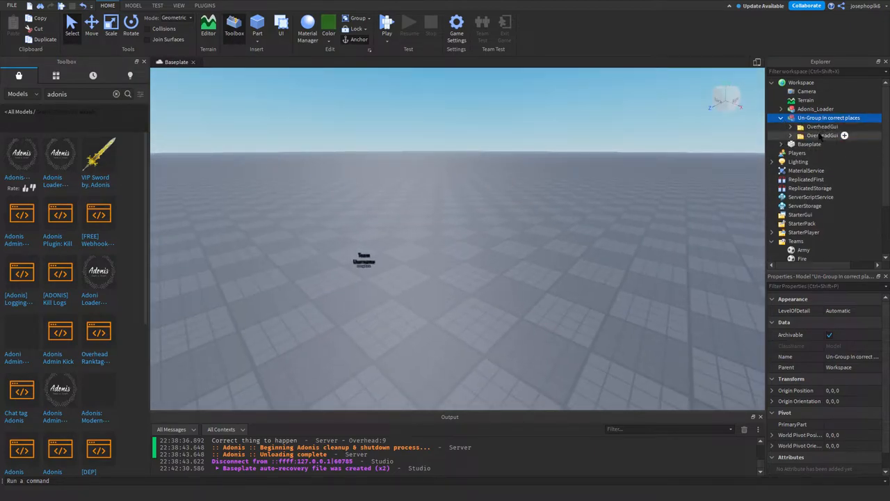
left_click(822, 125)
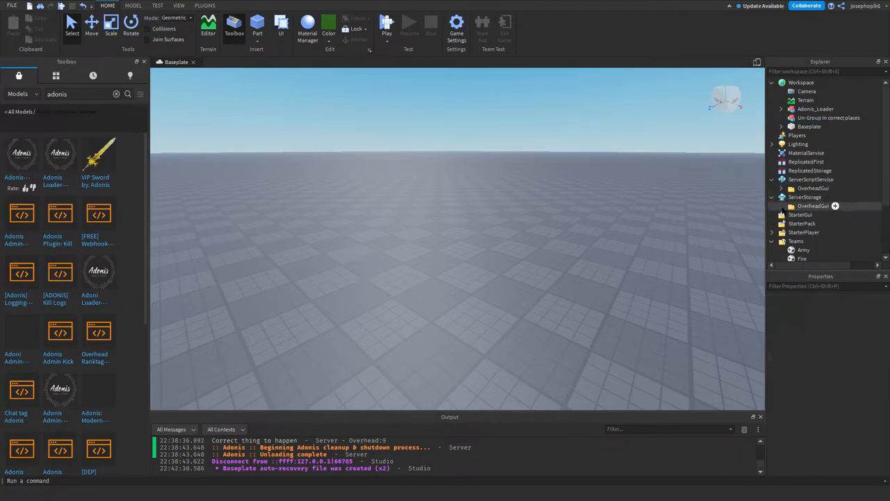
Expand the OverheadGui folder in ServerScriptService and open its Overhead script for editing.
left_click(813, 205)
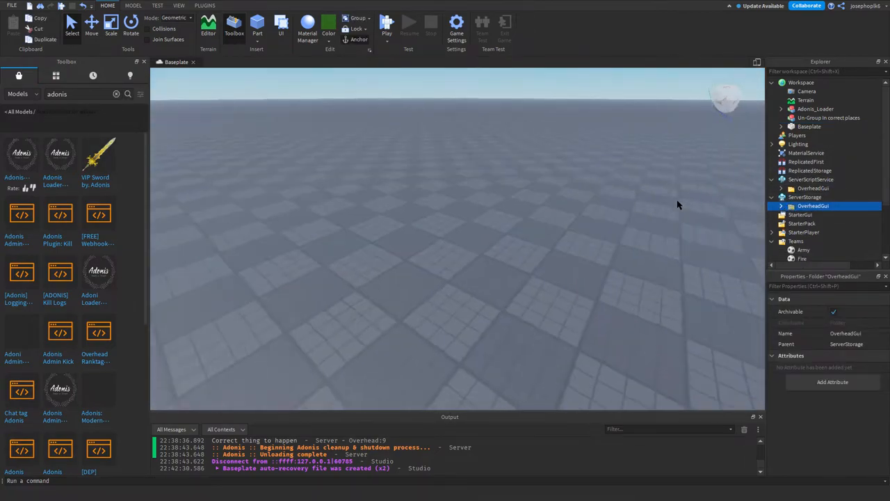
left_click(782, 187)
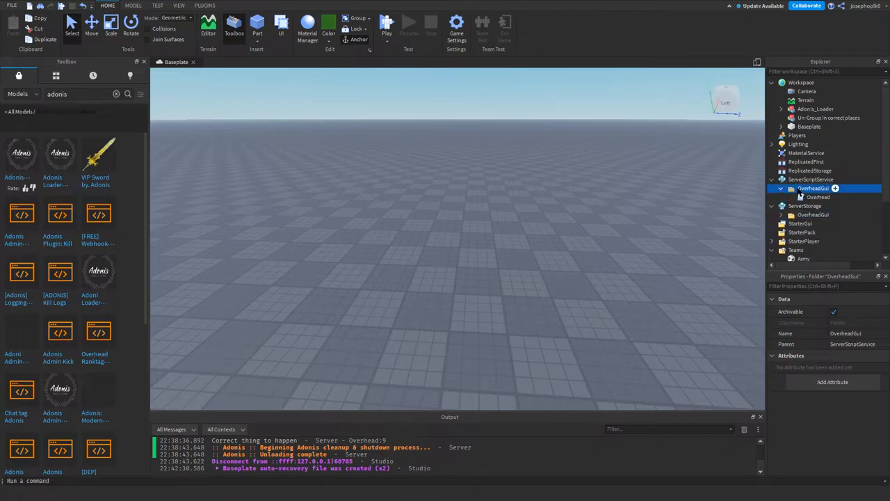
double_click(819, 197)
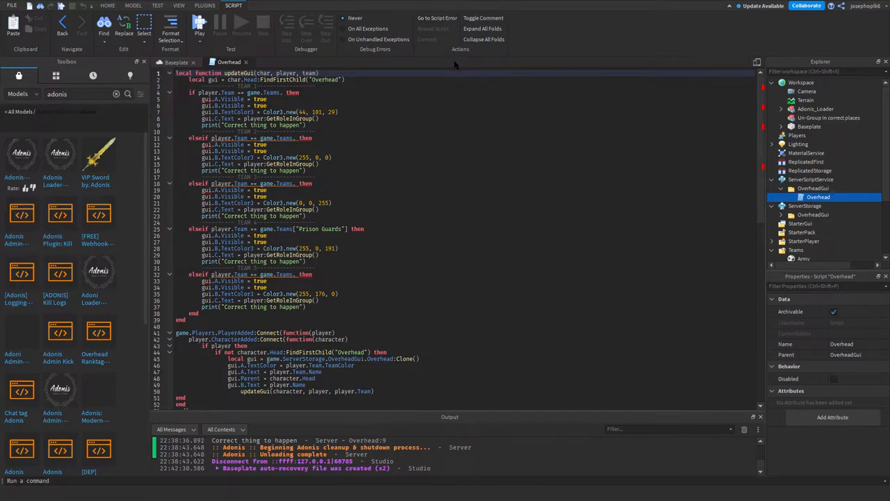
Fill the game.Teams branches with Army, Fire and Police, checking names against the Teams service, with group IDs for Army and Fire.
double_click(320, 229)
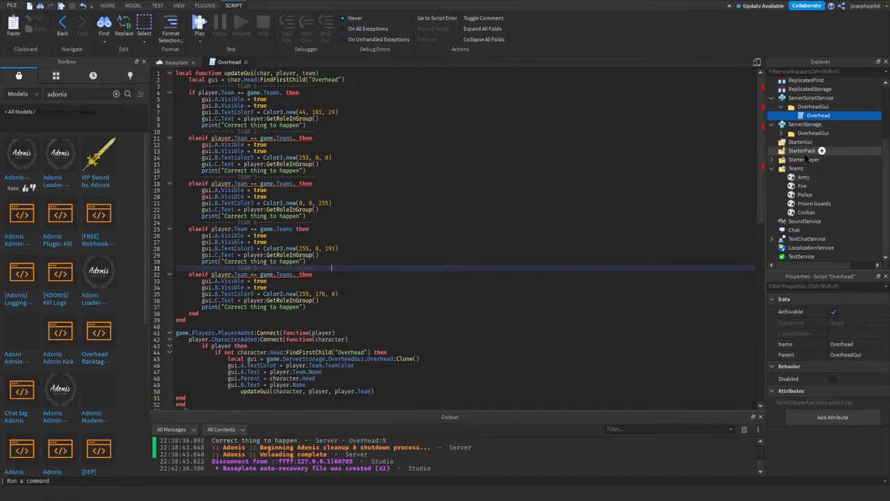
left_click(804, 176)
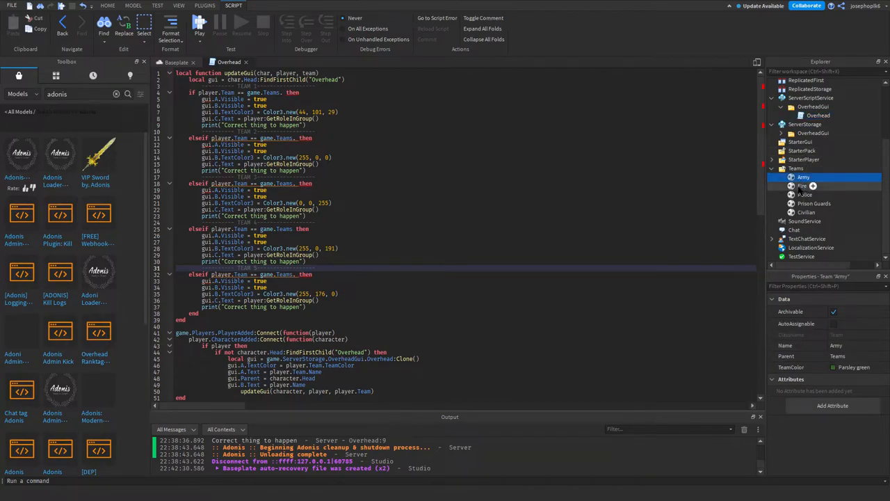
left_click(806, 195)
type("Army")
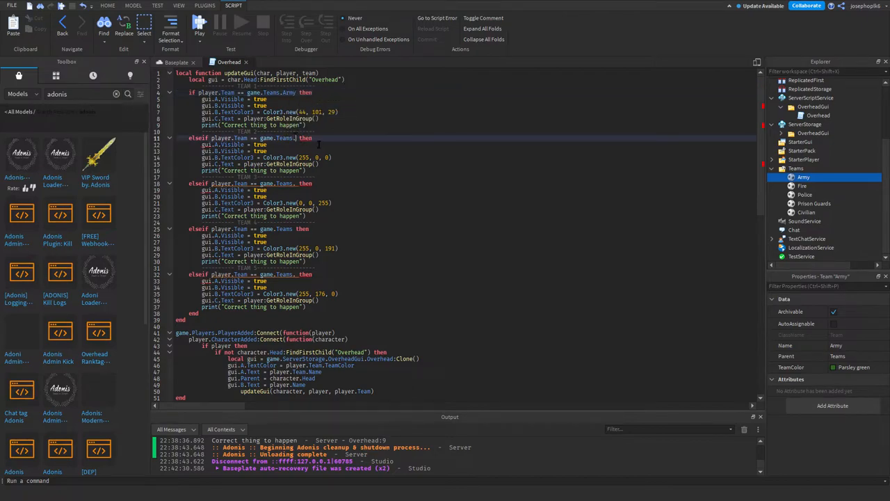
type("Fire")
left_click(247, 183)
type("Po")
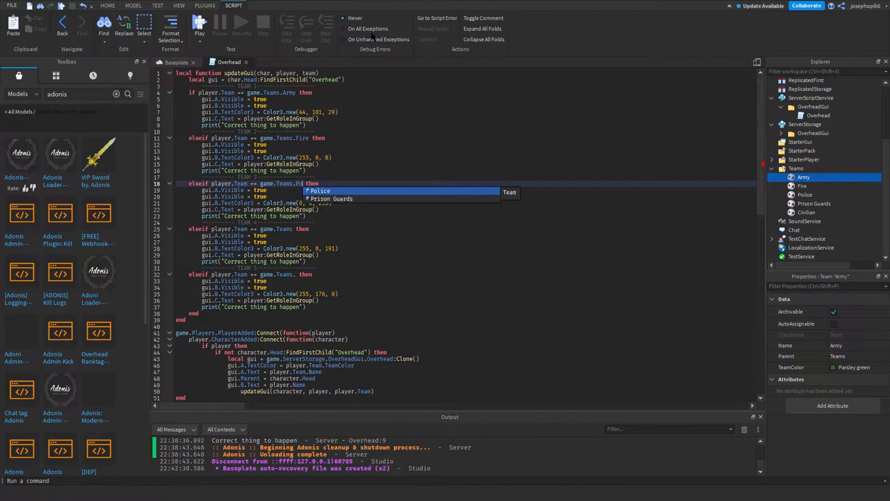
left_click(320, 190)
type("[\"Prison Guards")
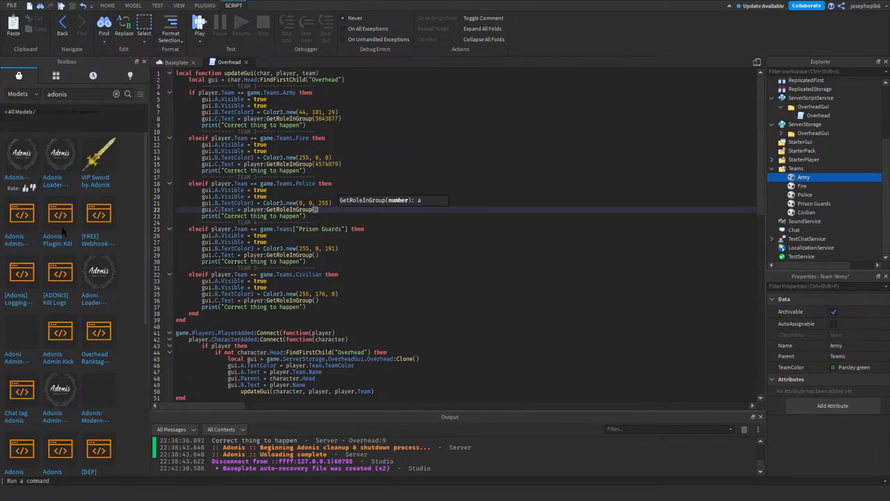
type("4576461")
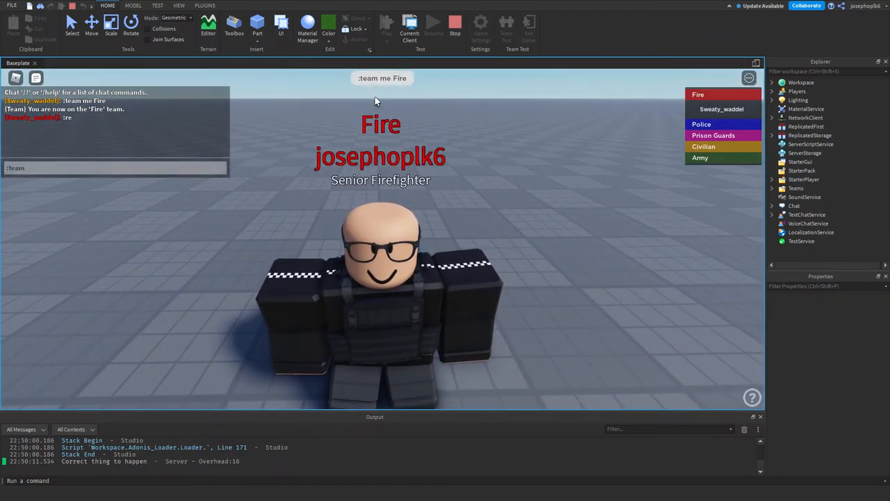
Switch teams with ':team' chat commands to verify Army/Colonel and Civilian/Moderator tags, then stop the play test.
type(":team Pri")
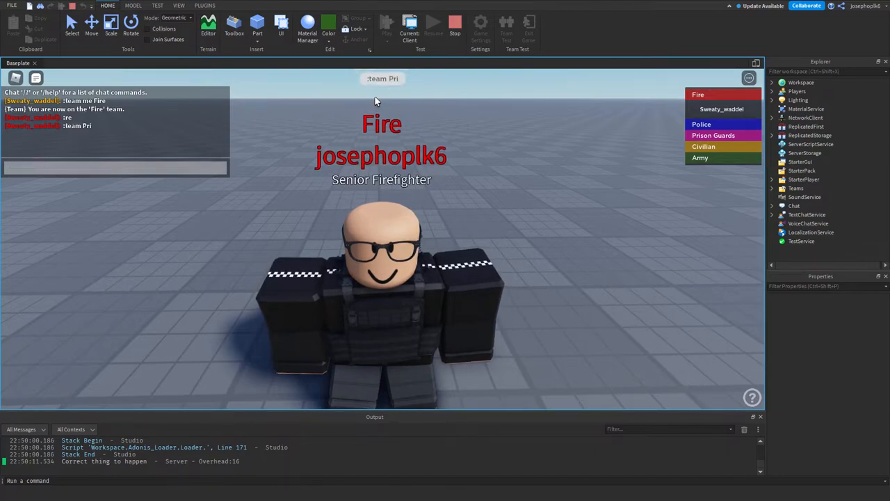
type(":team")
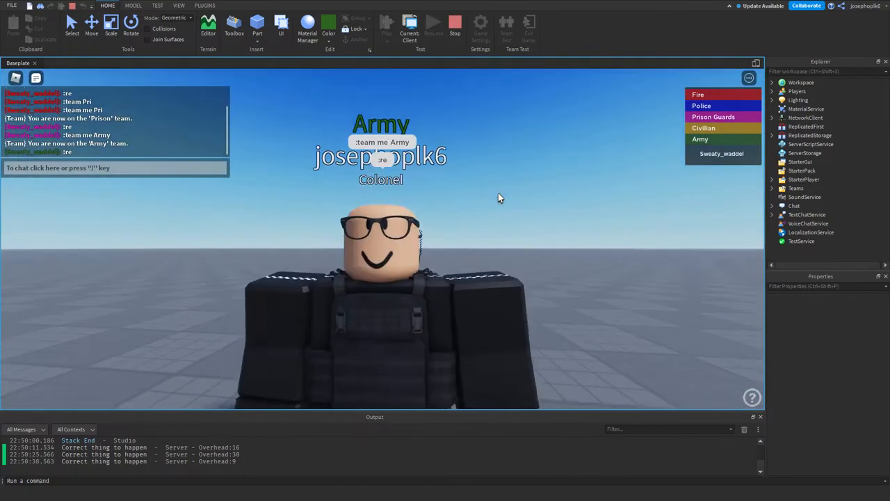
type(":team")
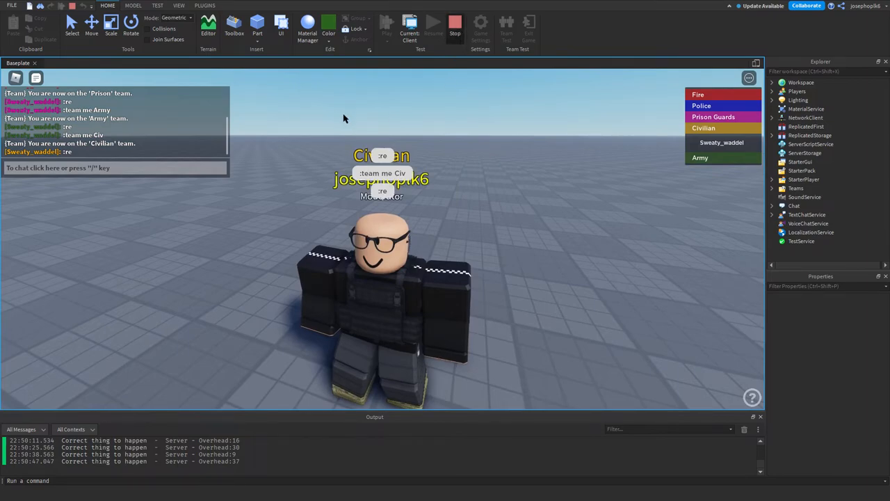
left_click(454, 28)
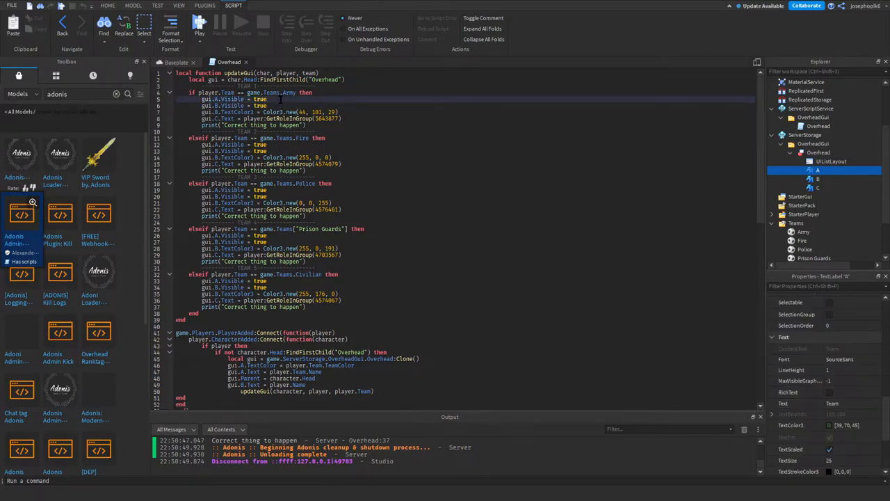
Set gui.B.Visible to false for the Police branch so its username line is hidden, keeping Army showing both lines.
double_click(289, 93)
type("fals")
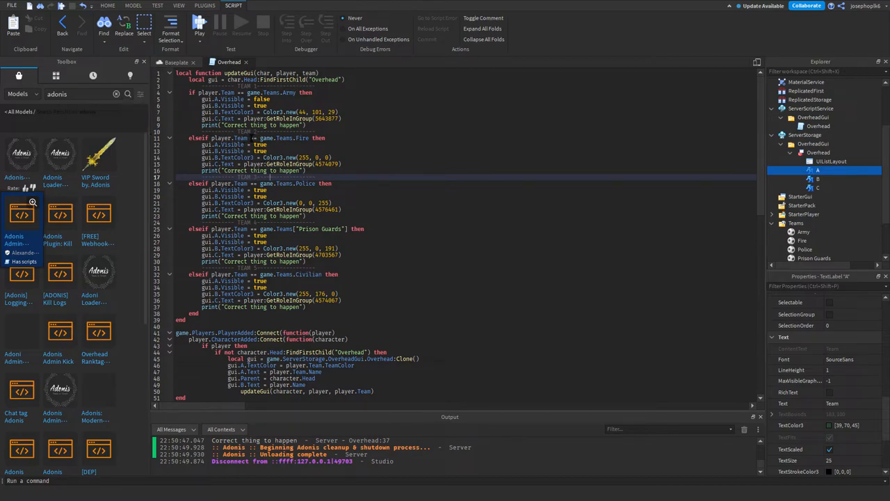
double_click(282, 138)
type("fals")
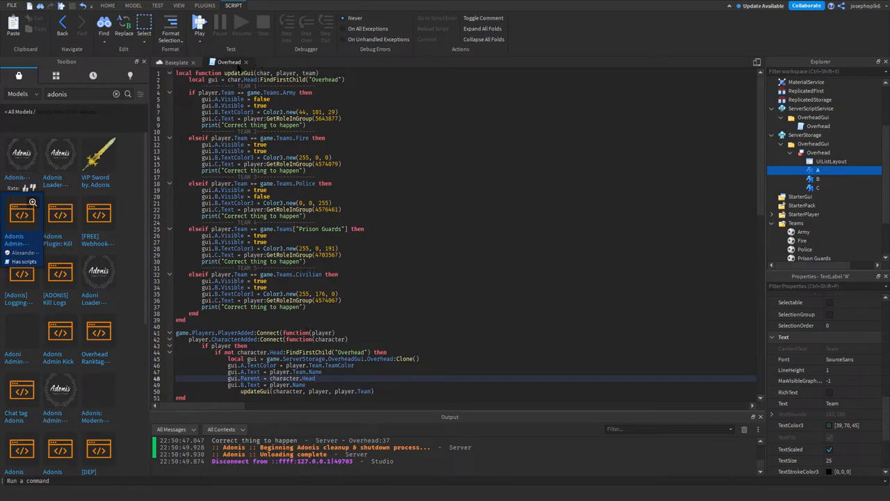
mouse_move(240, 73)
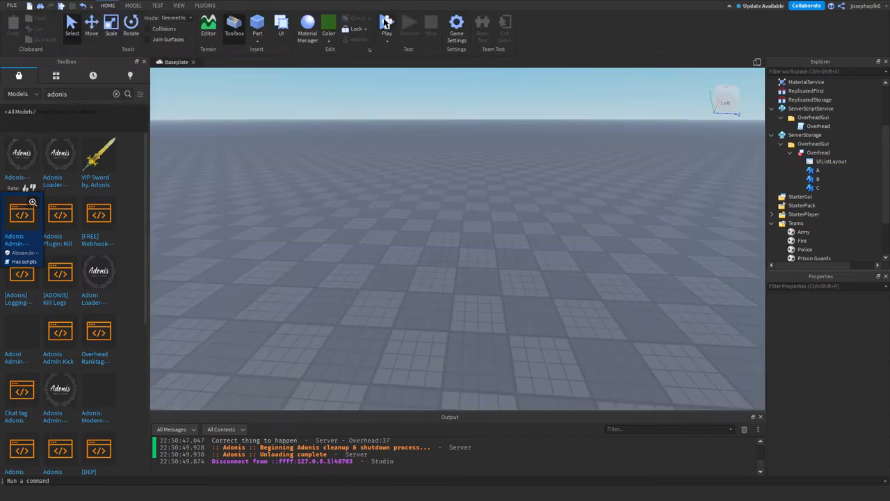
Run a play test and switch the player to Army with ':team me Army', then begin switching to Police.
left_click(386, 23)
type(":team me")
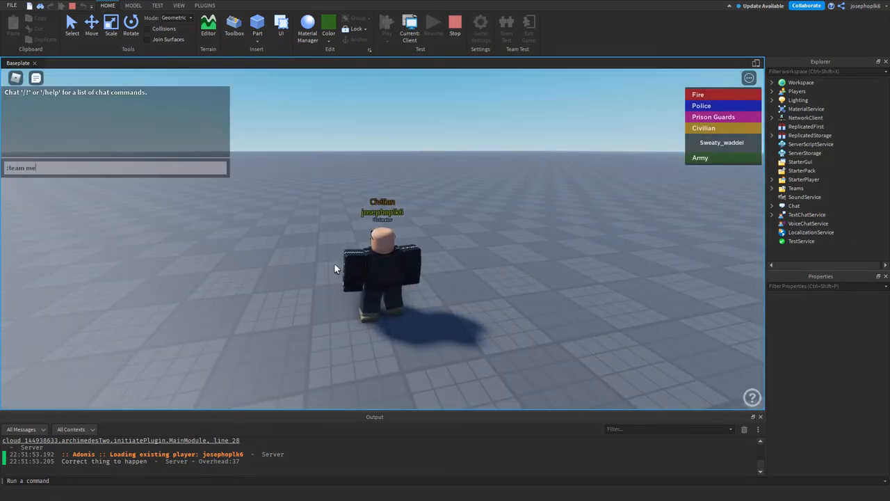
type("Arm")
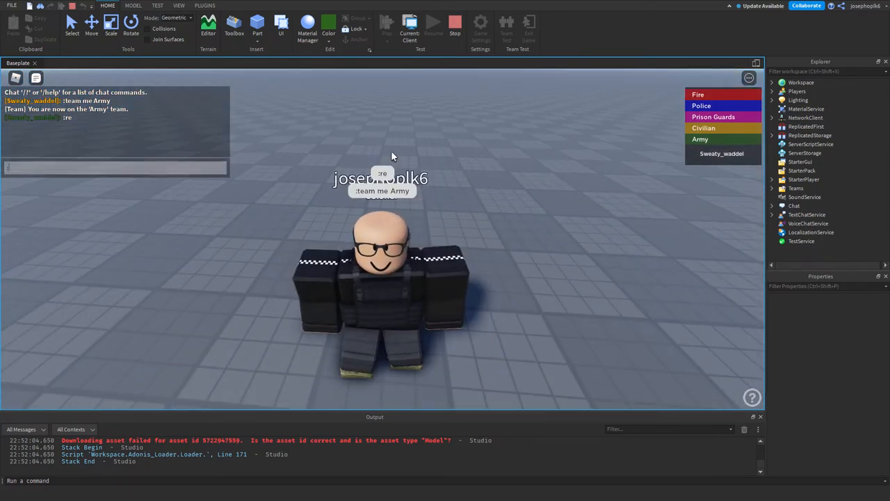
type(":team me Po")
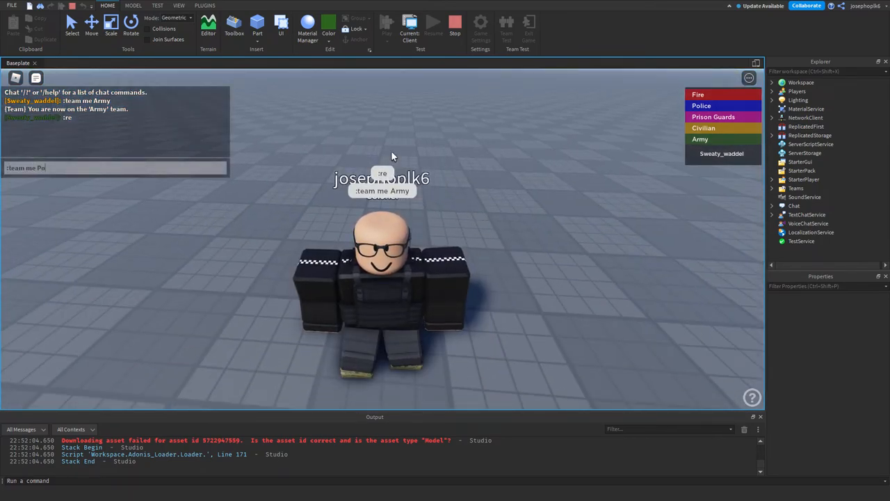